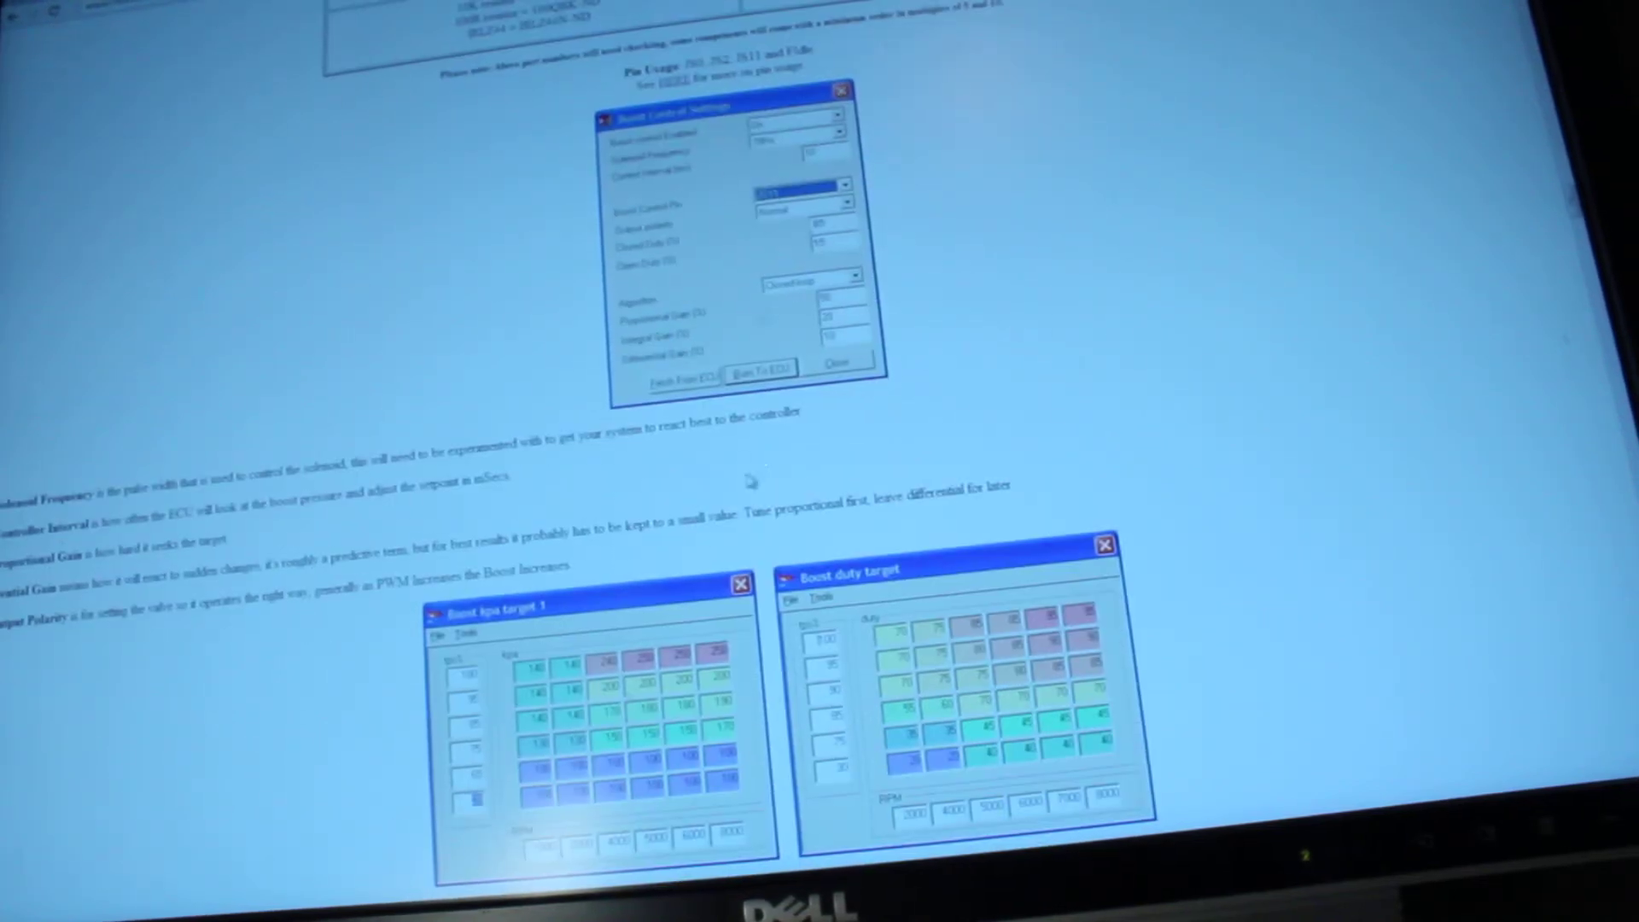
pyautogui.scroll(-3)
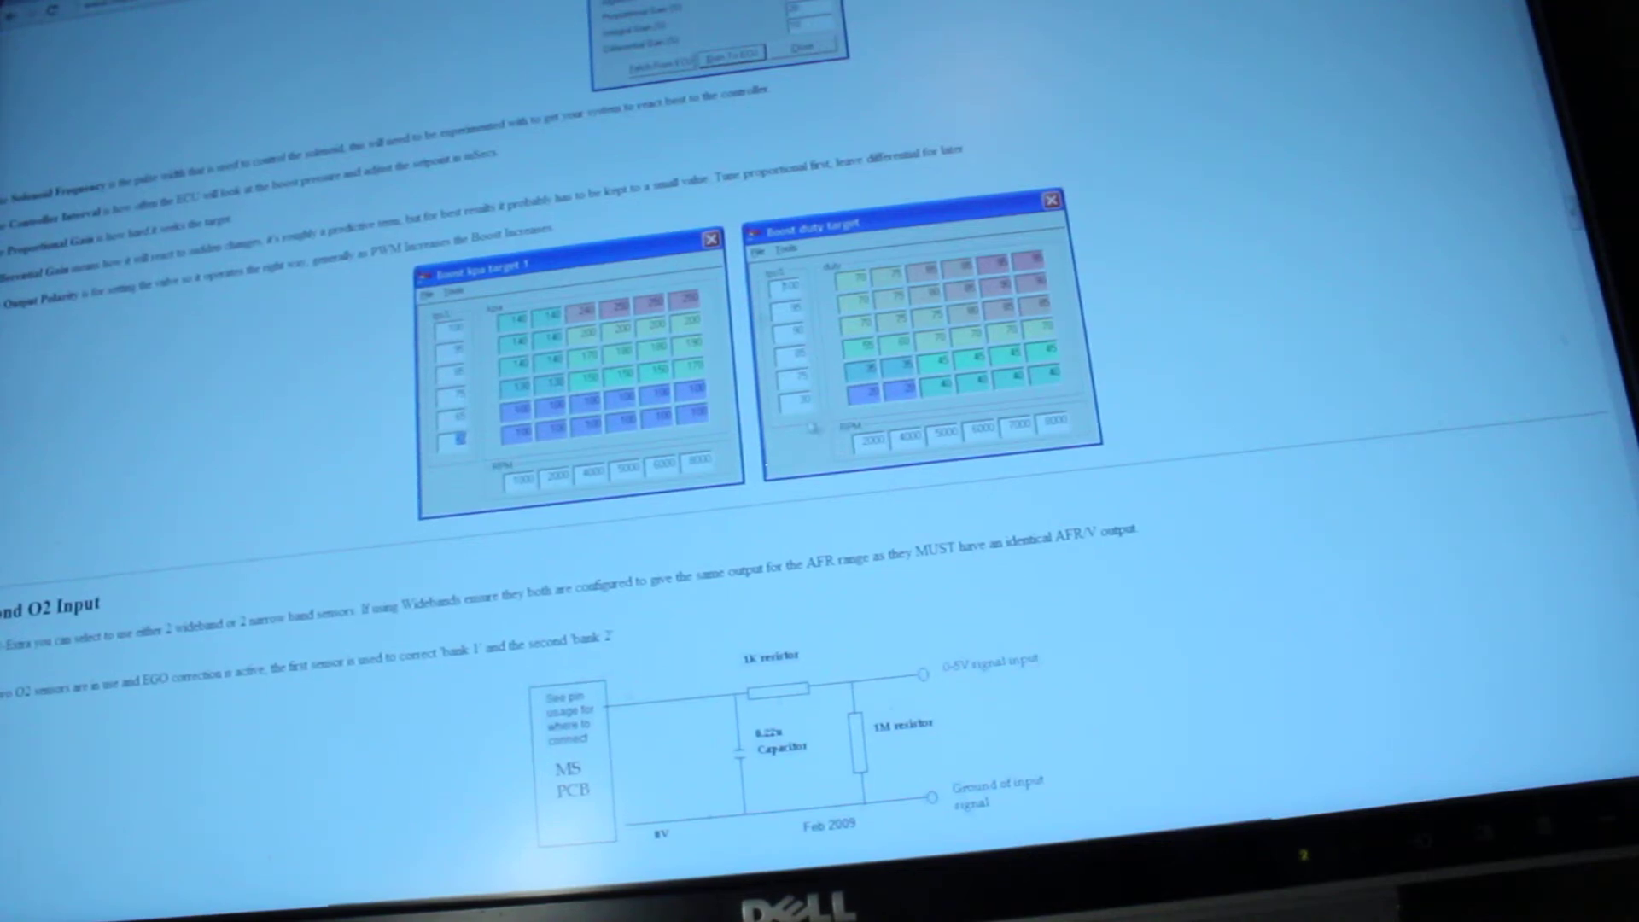
pyautogui.scroll(-3)
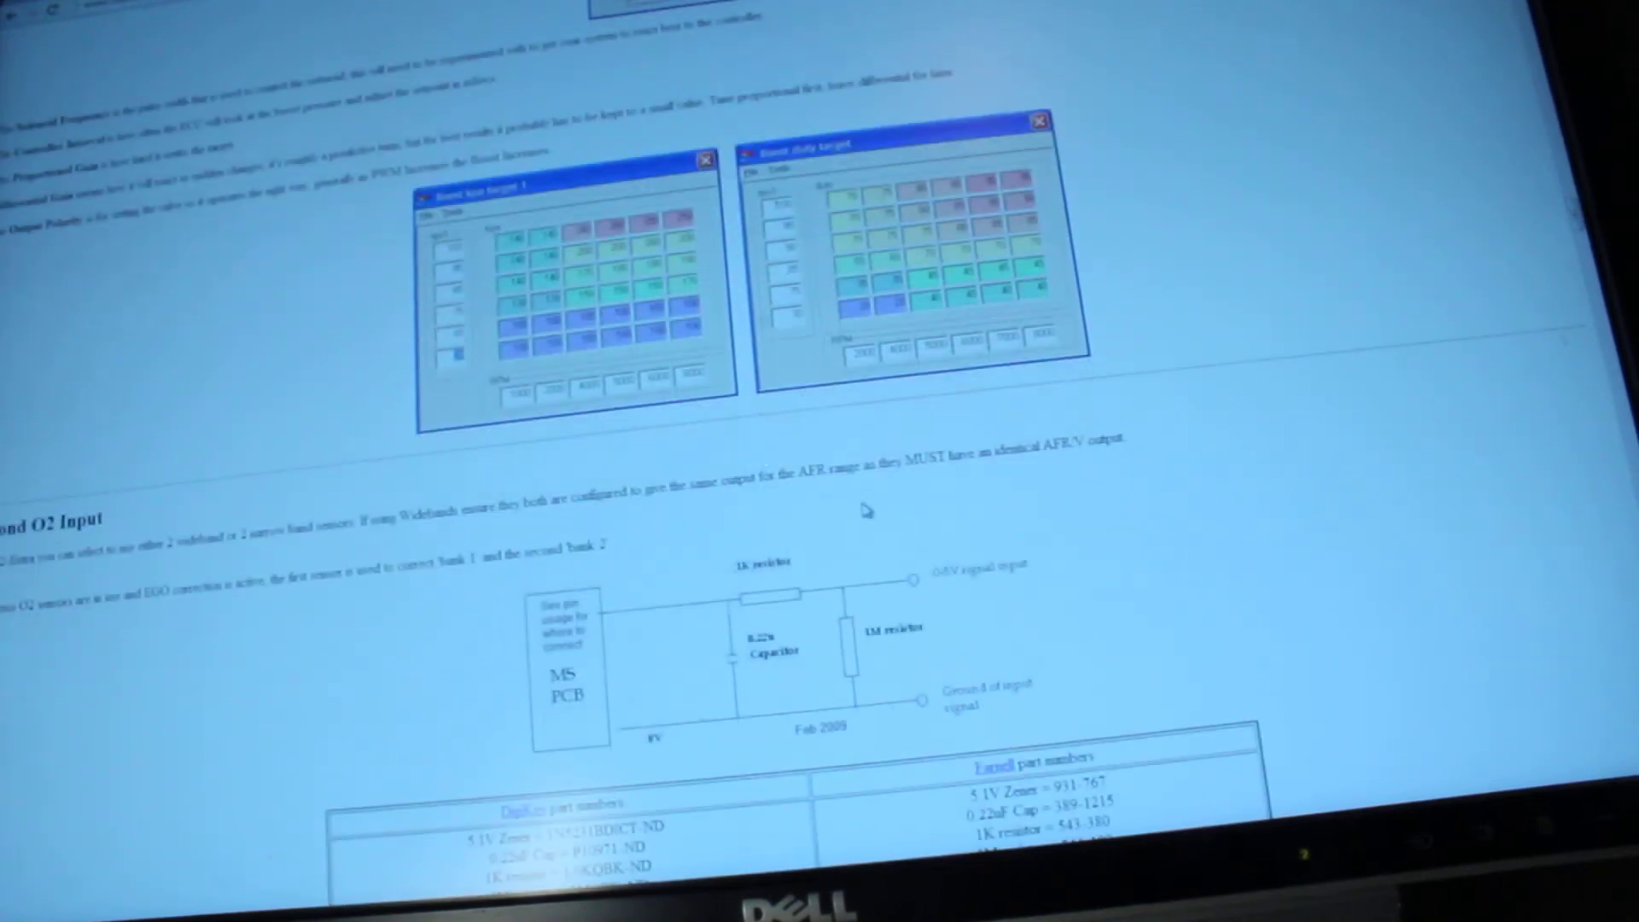